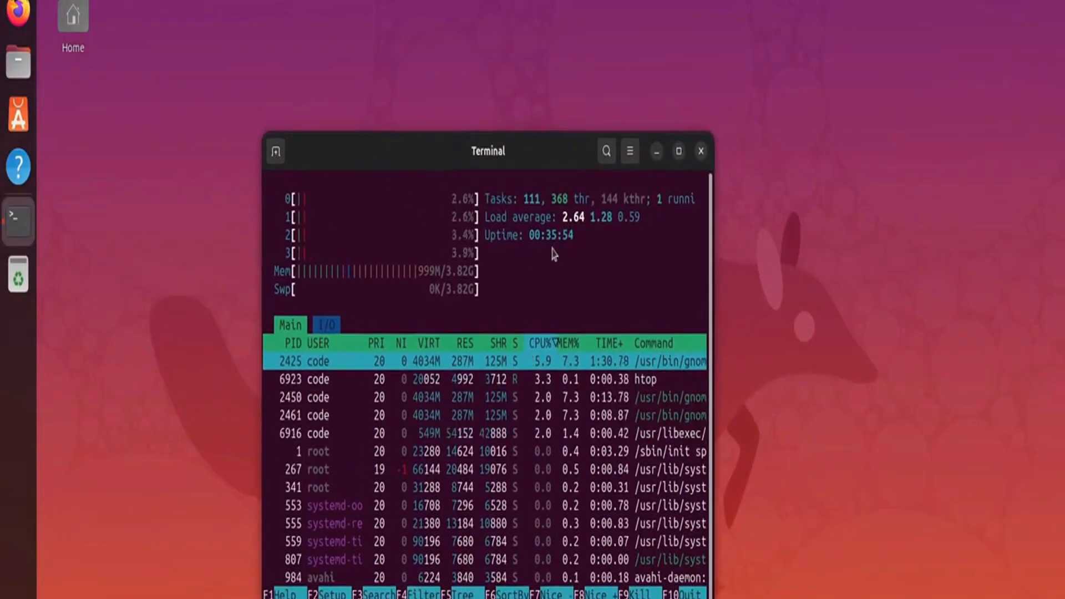
- Scroll the download page down to the Zorin OS 12 and Zorin OS 11 release cards
{"action": "left_click", "coordinate": [16, 61]}
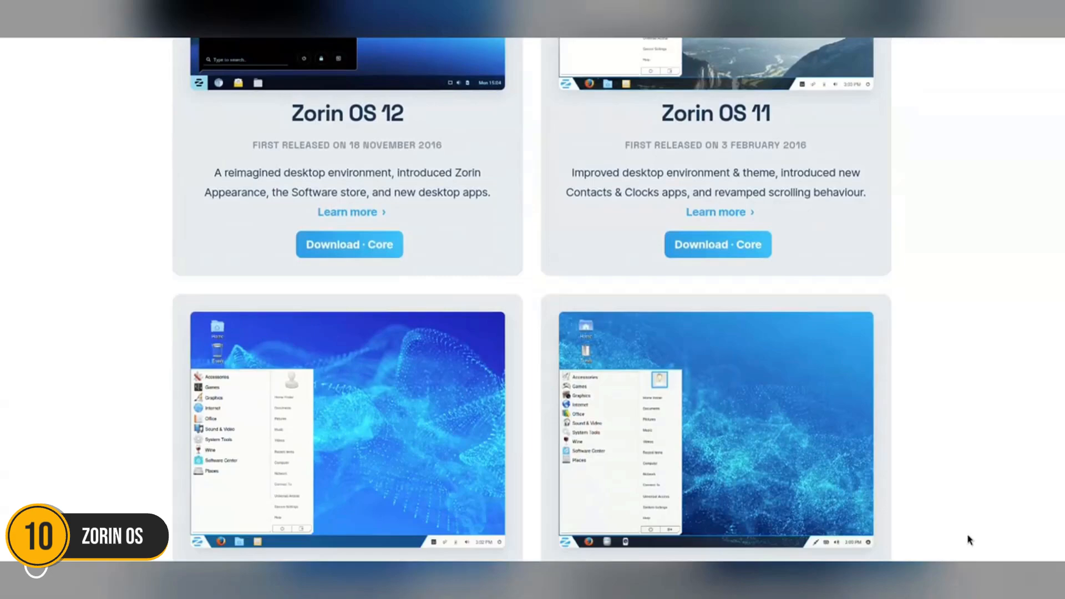
{"action": "scroll", "scroll_direction": "down", "scroll_amount": 3}
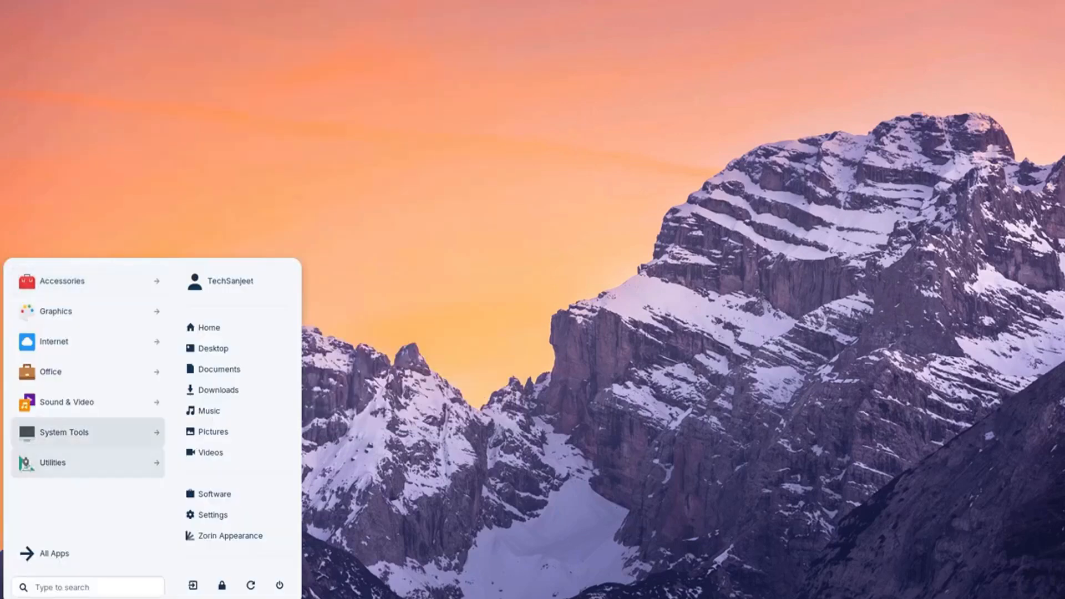
{"action": "mouse_move", "coordinate": [54, 462]}
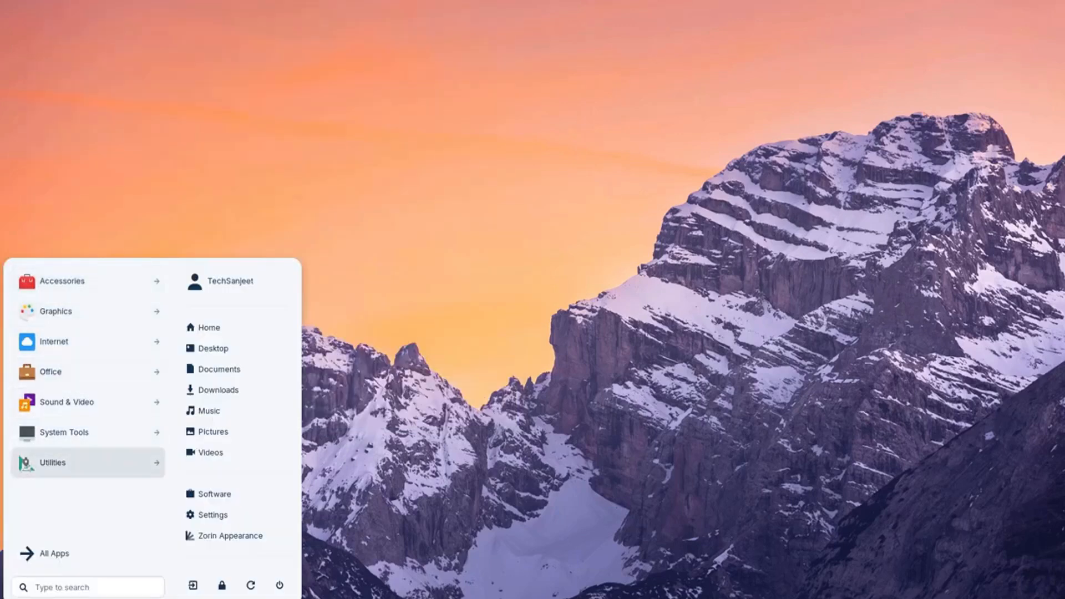
- Apply the dark style with a desert sunset wallpaper and browse the Zorin Appearance layout options
{"action": "left_click", "coordinate": [226, 536]}
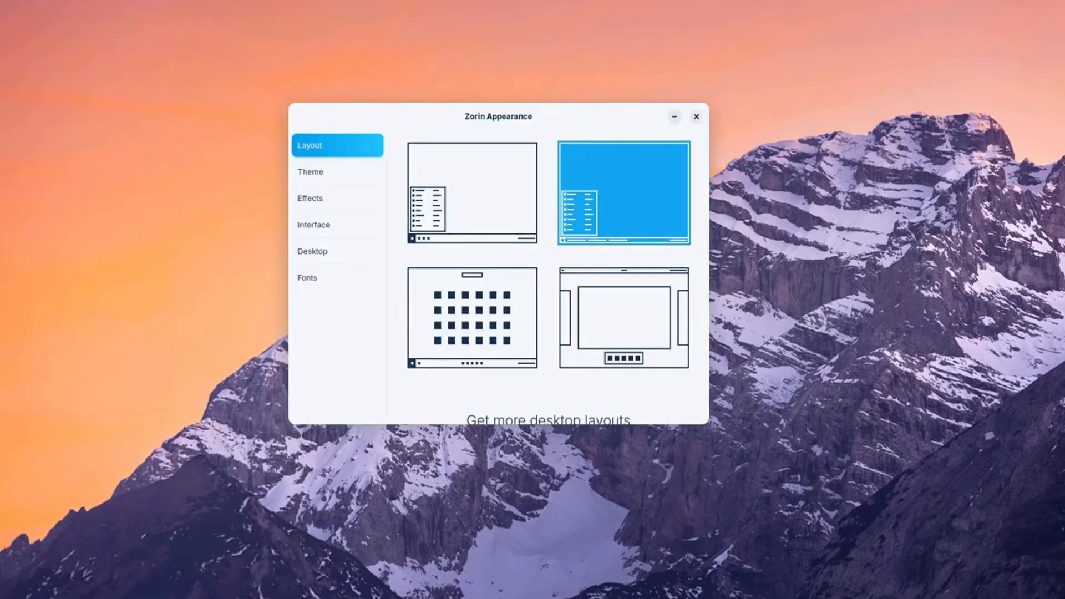
{"action": "left_click", "coordinate": [472, 318]}
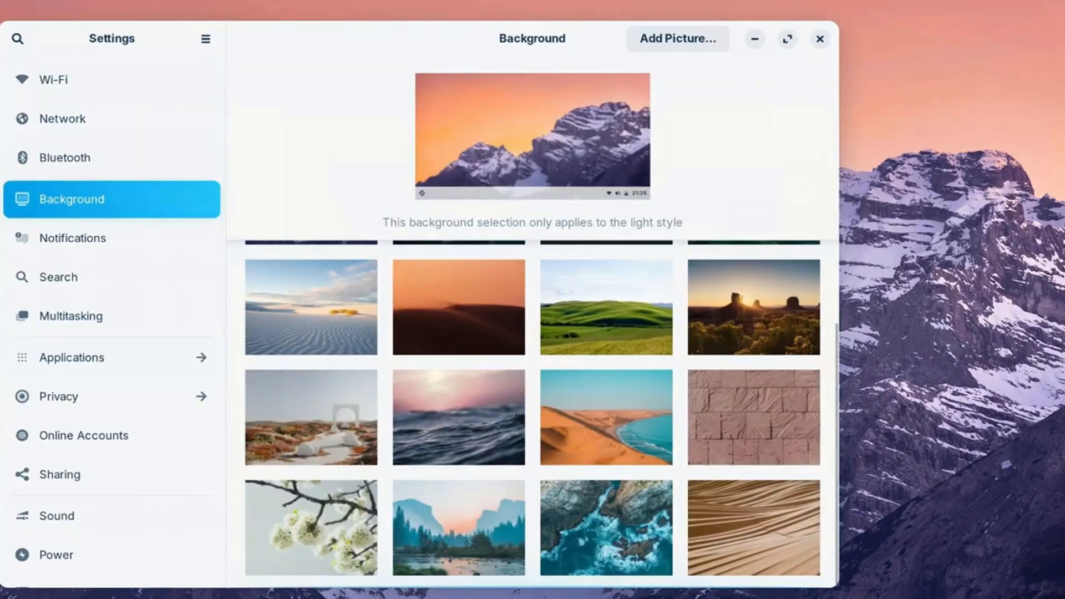
{"action": "left_click", "coordinate": [604, 534]}
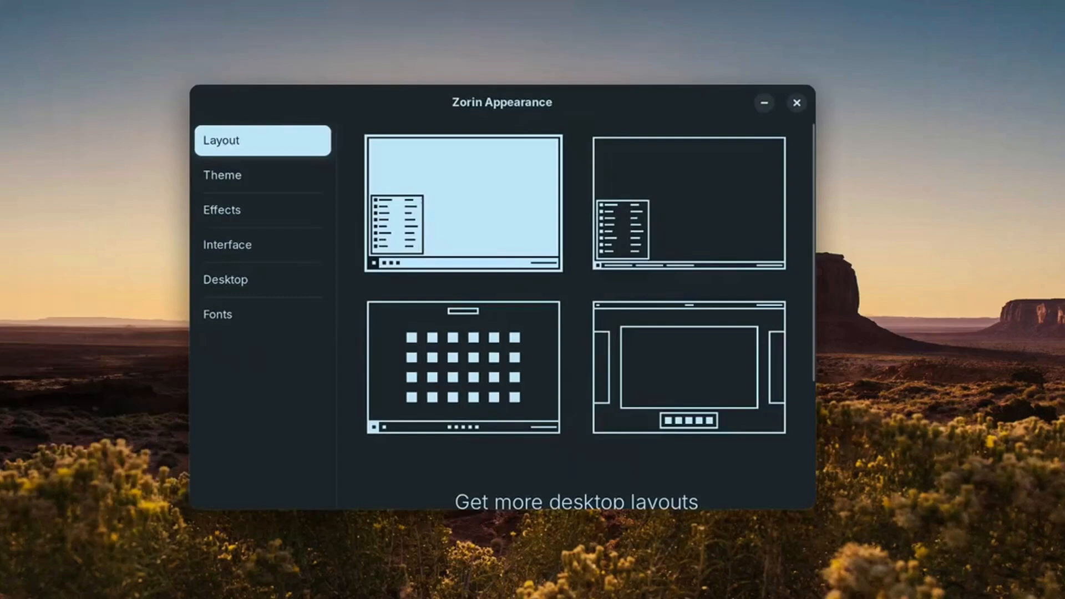
{"action": "scroll", "scroll_direction": "down", "scroll_amount": 3}
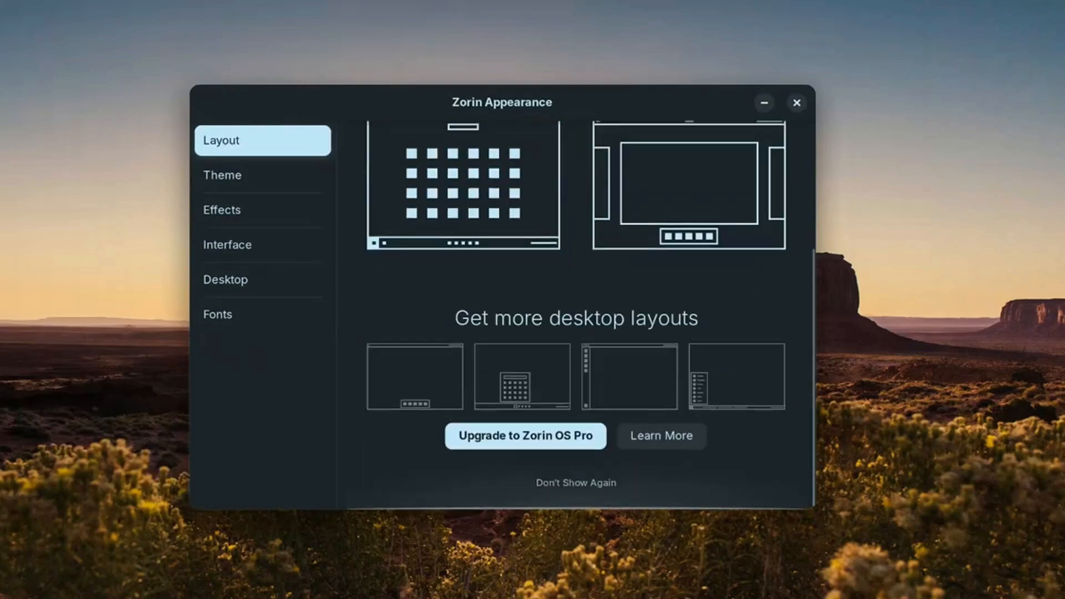